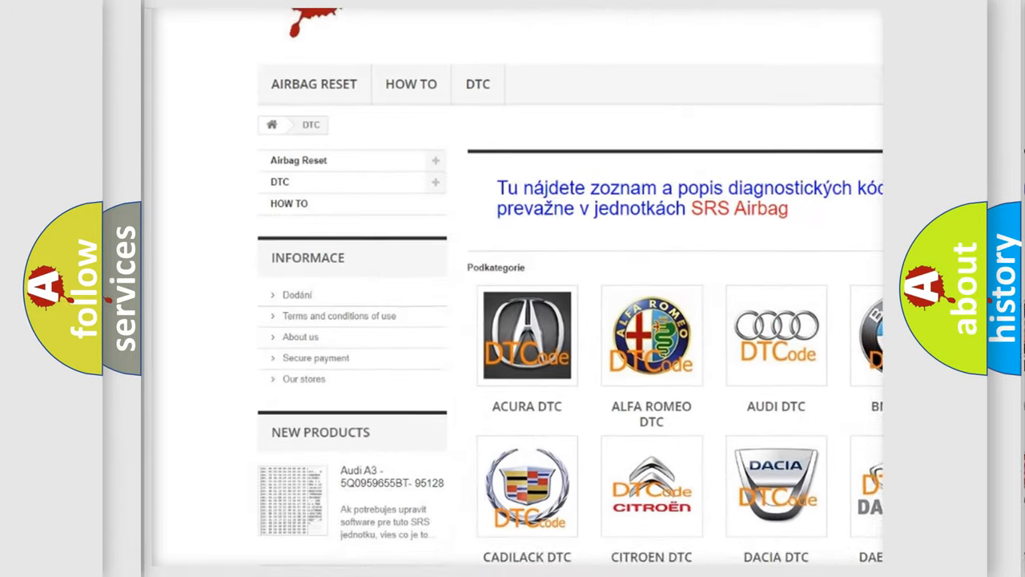
pyautogui.scroll(-3)
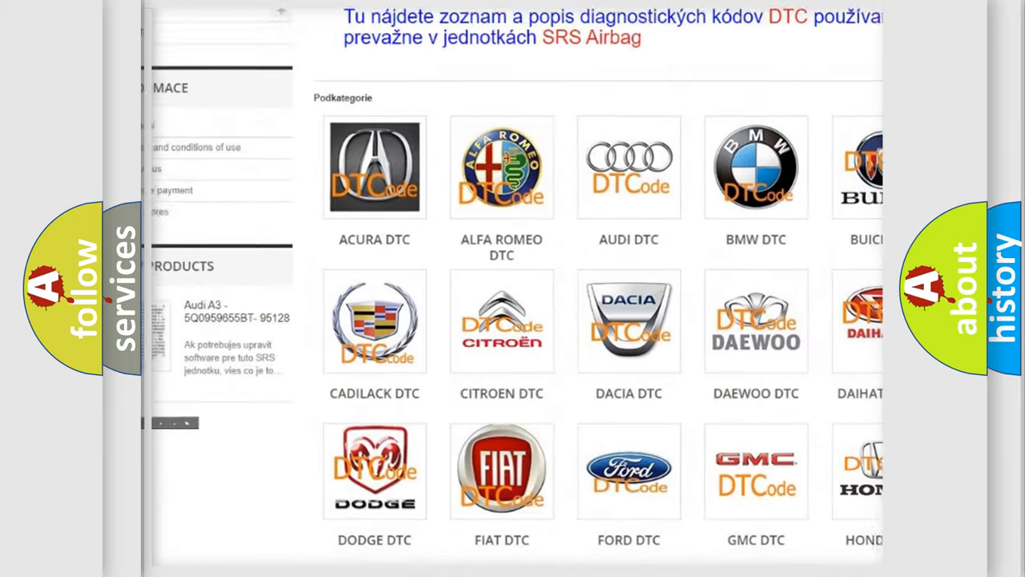
pyautogui.scroll(-3)
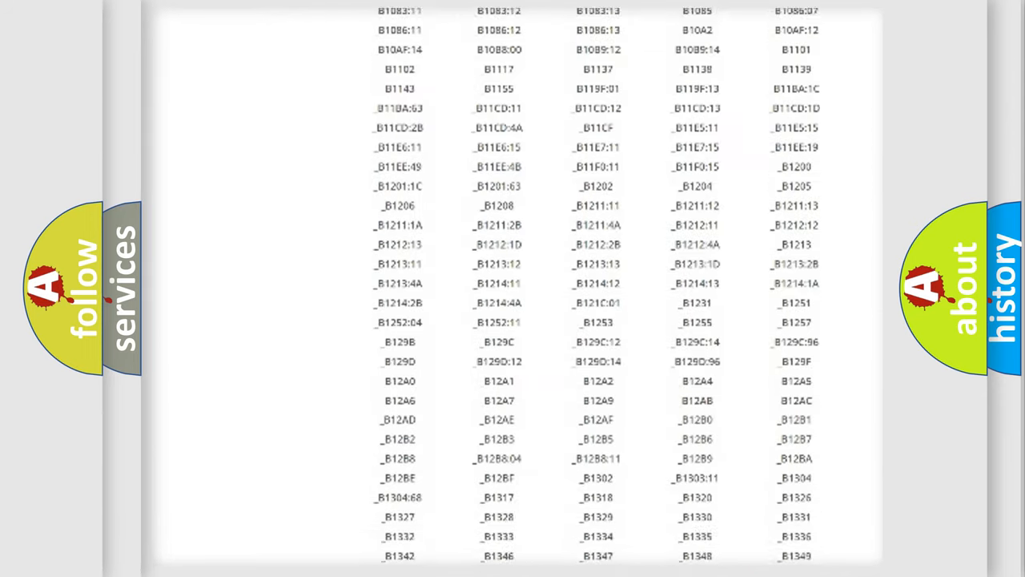
pyautogui.scroll(-3)
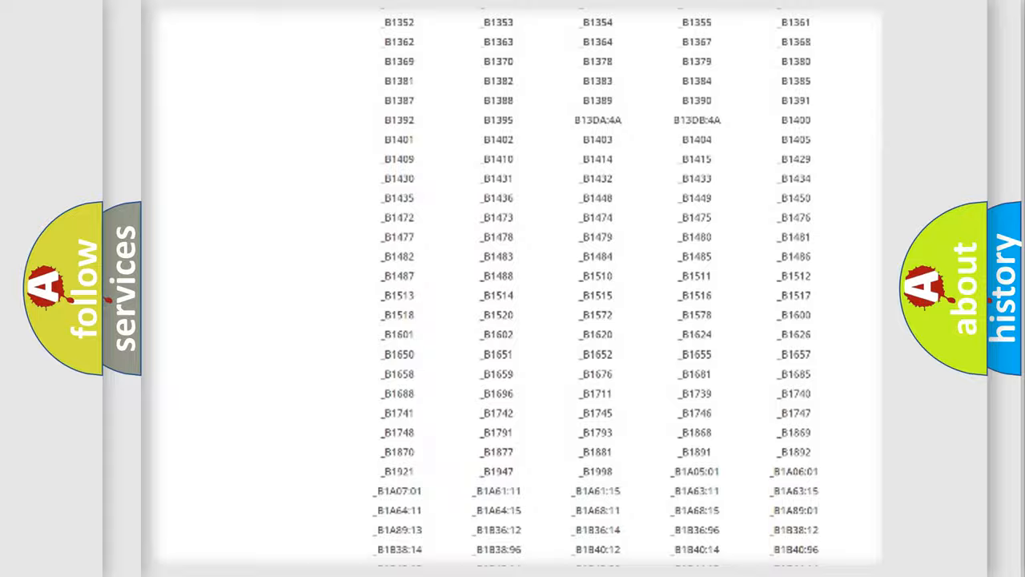
pyautogui.scroll(3)
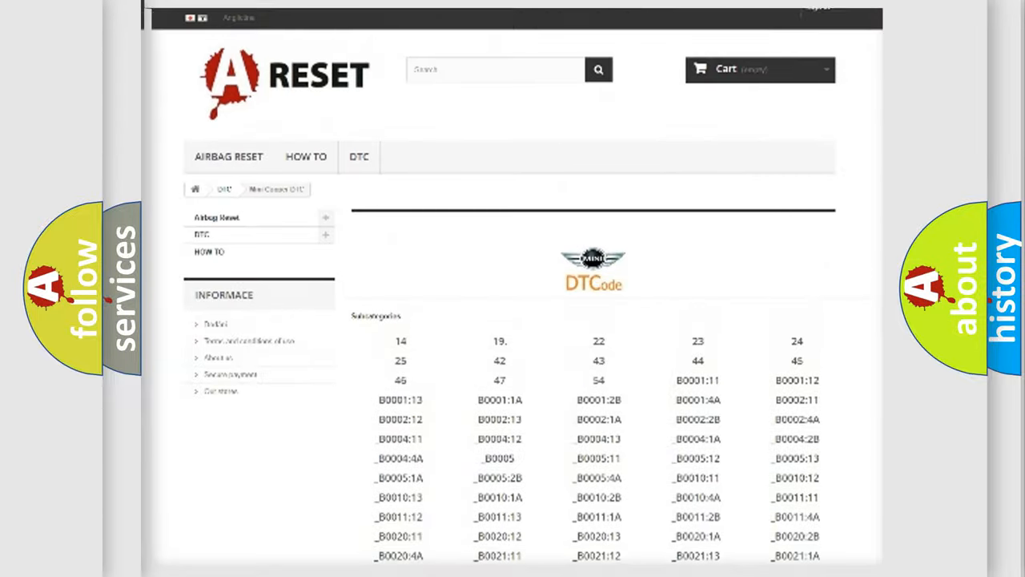